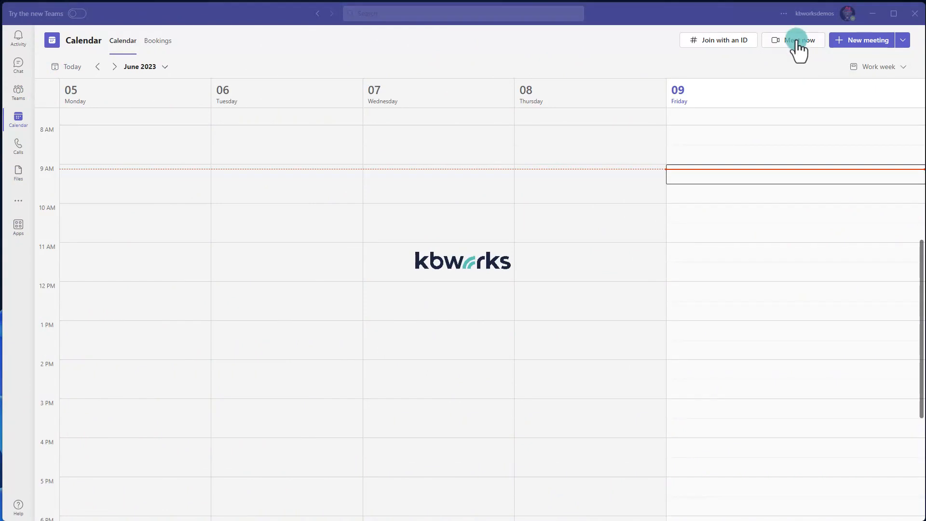
Start an instant meeting from the calendar with its default name 'Meeting with Paul Keijzers'
click(800, 40)
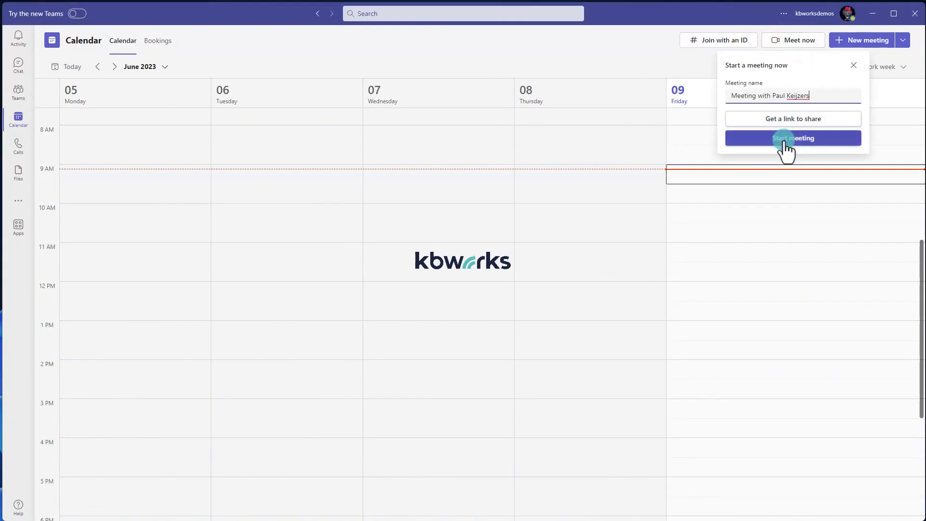
click(793, 138)
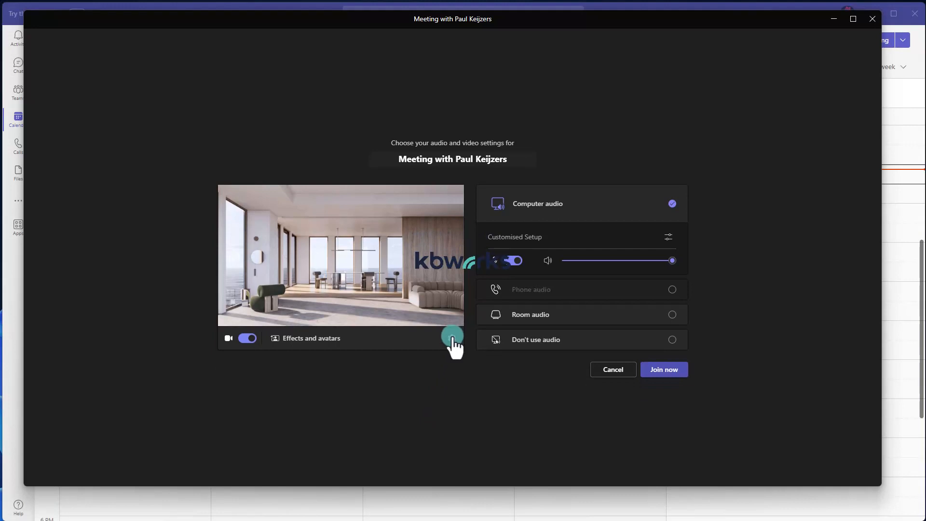
Bring up device settings and the Effects and avatars options before joining
click(667, 236)
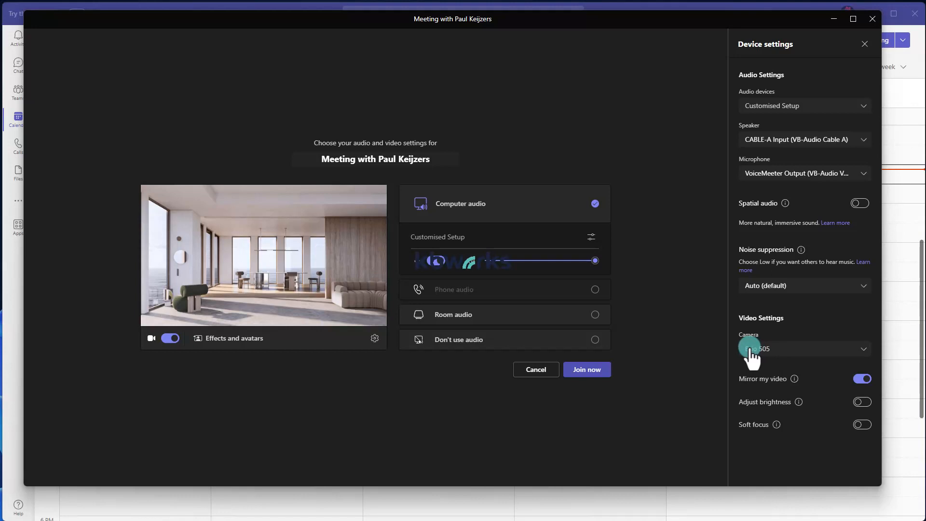
mouse_move(222, 354)
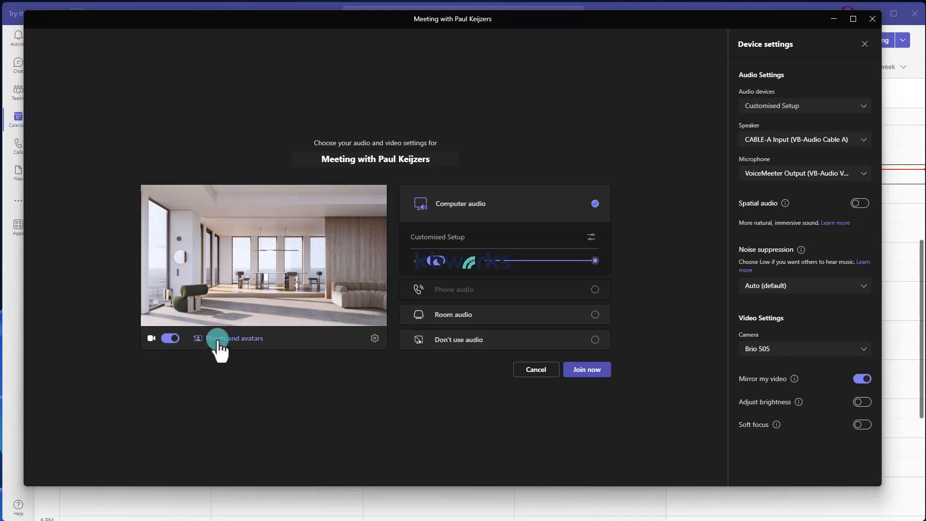
click(233, 337)
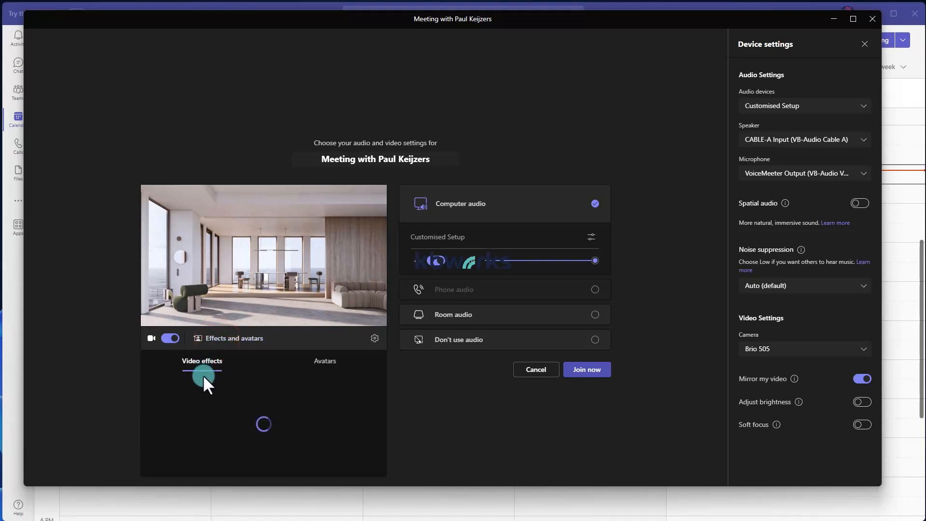
Apply the In the zone 2 room background to the camera preview, then try another room
click(201, 361)
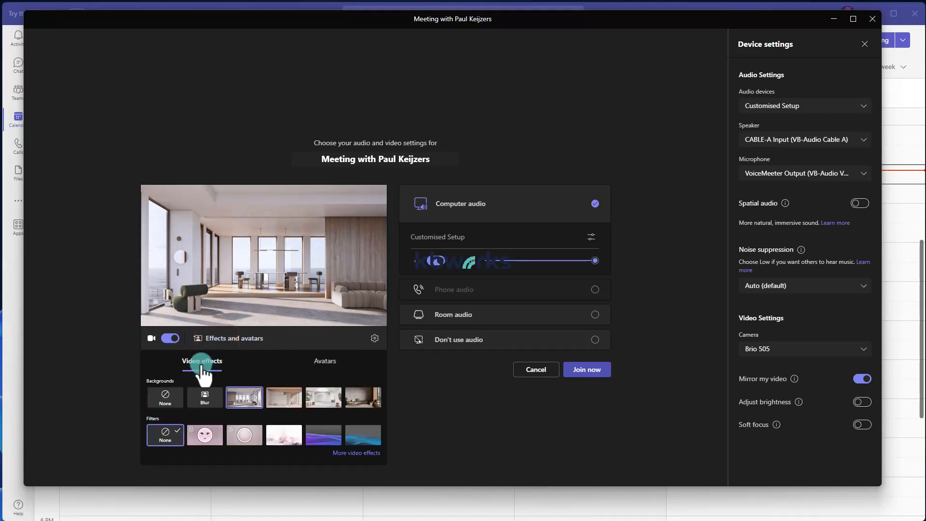
click(165, 397)
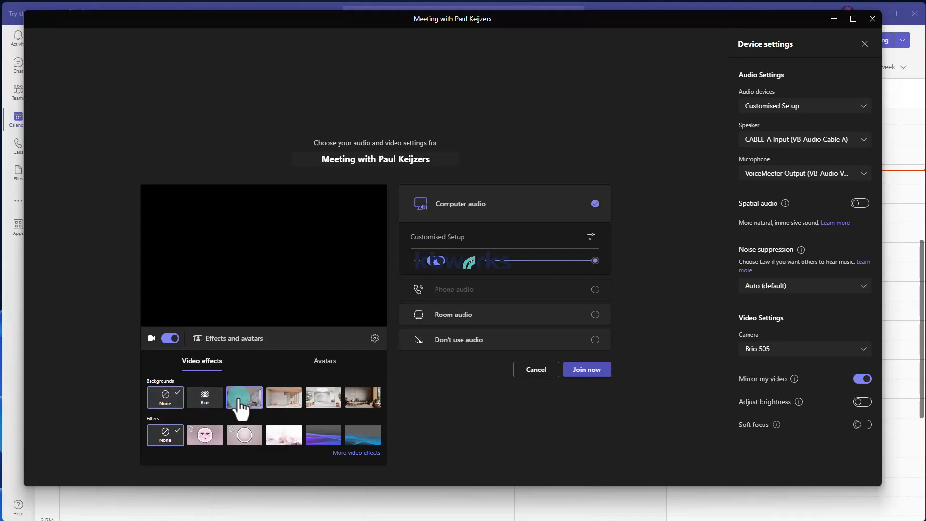
mouse_move(244, 396)
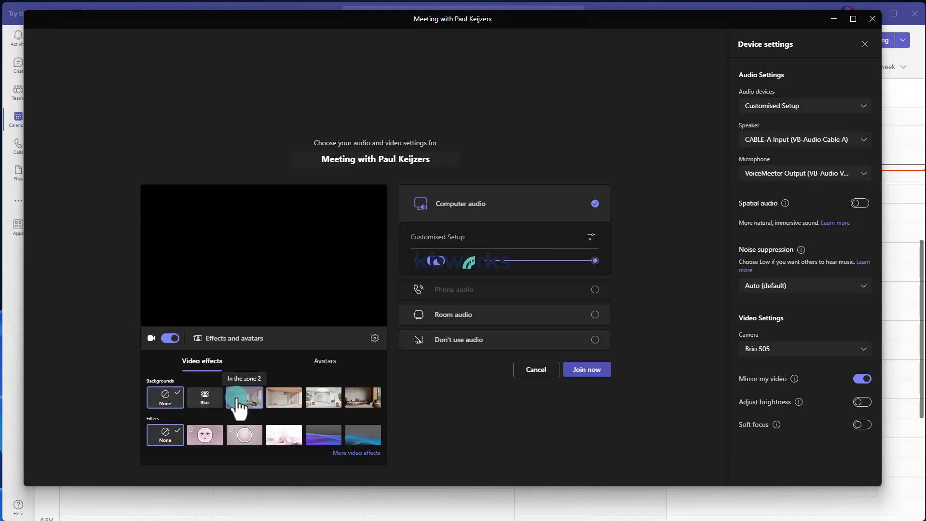
click(244, 397)
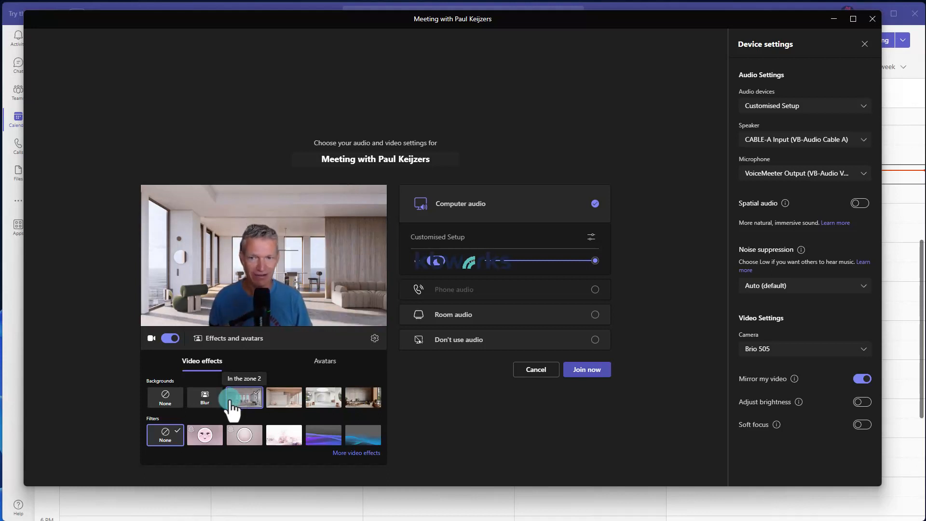
click(244, 396)
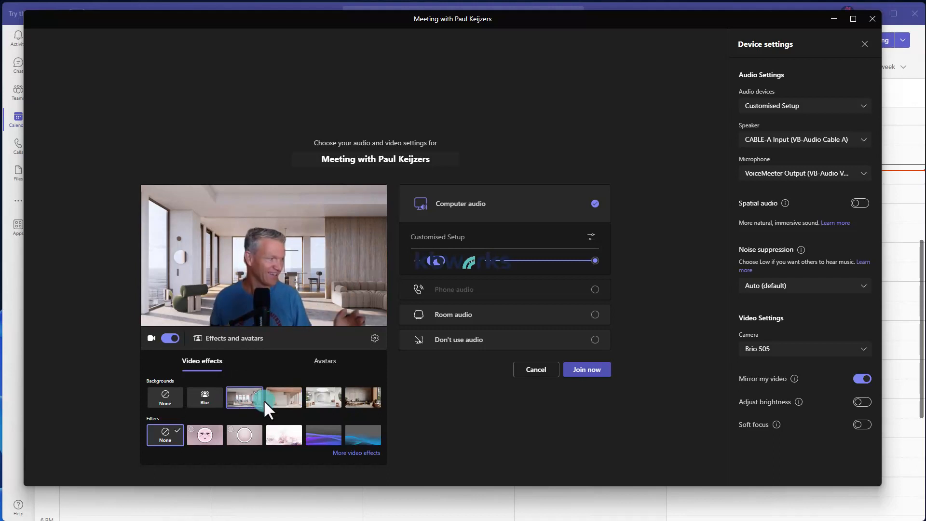
click(284, 398)
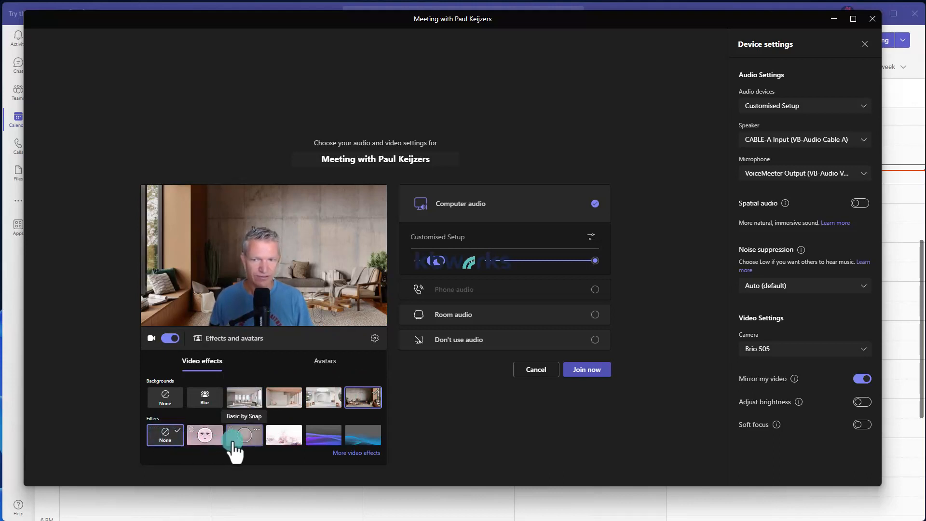
mouse_move(205, 435)
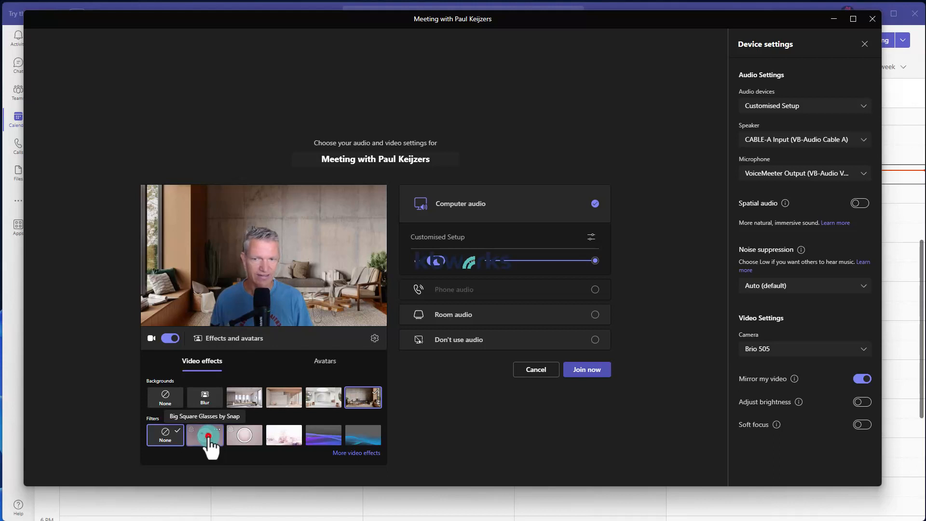
Try the Big Square Glasses filter, then apply the Animated purple gradient filter
click(204, 435)
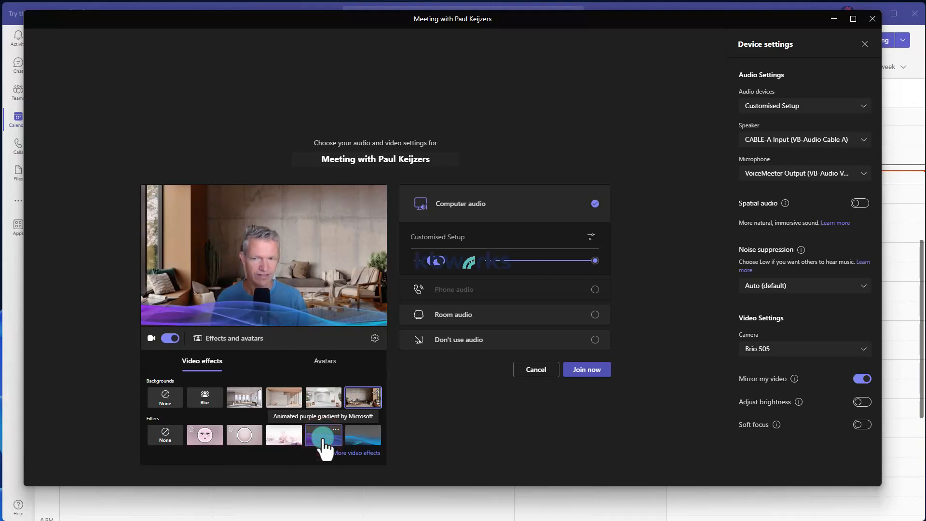
click(323, 435)
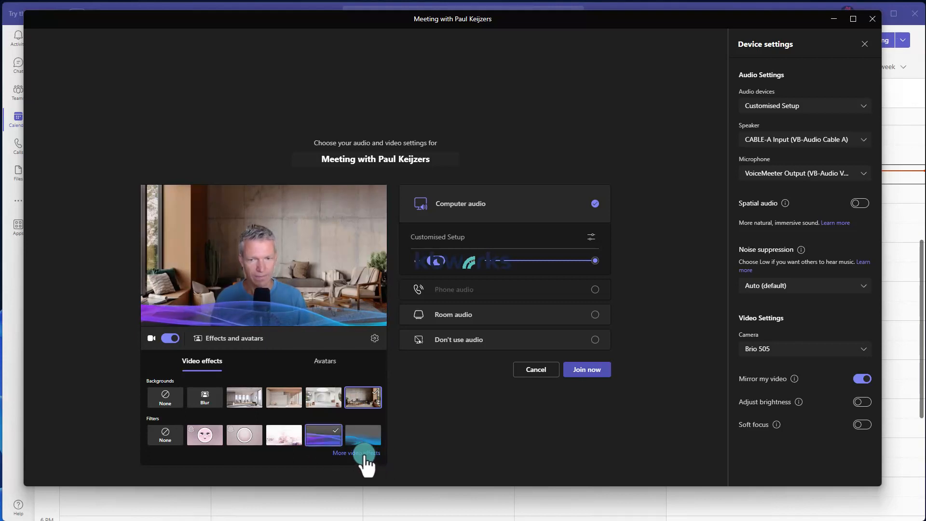
Show the full video effects gallery with every background and filter
click(356, 453)
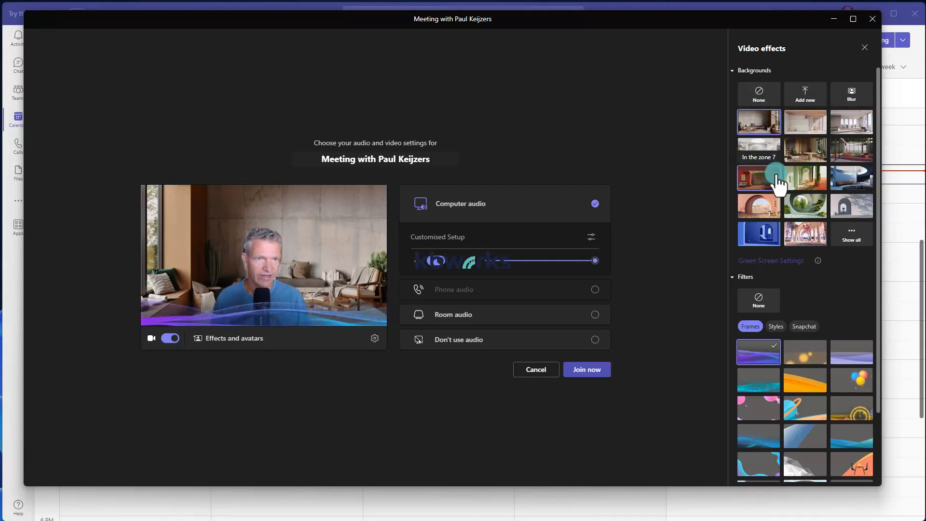
mouse_move(804, 94)
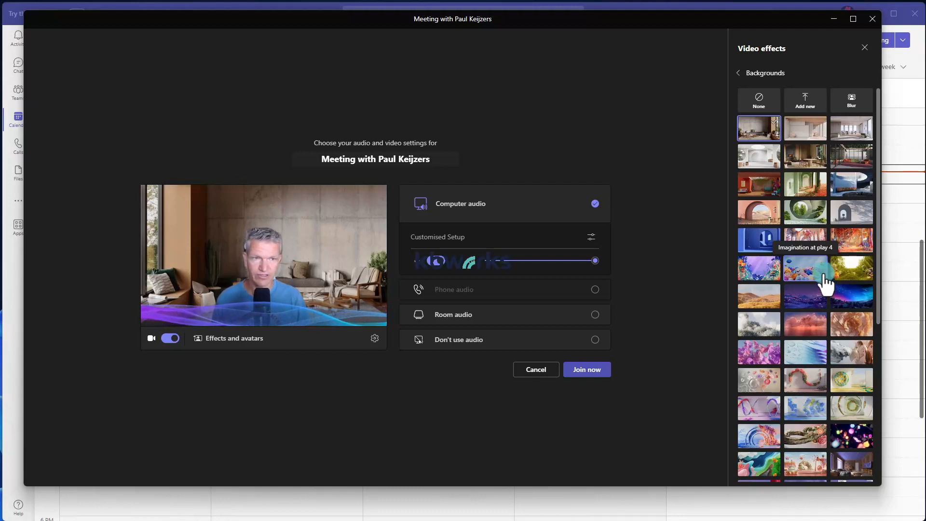
Try an abstract blue flowers background, then settle on the In the zone 4 room
scroll(down, 3)
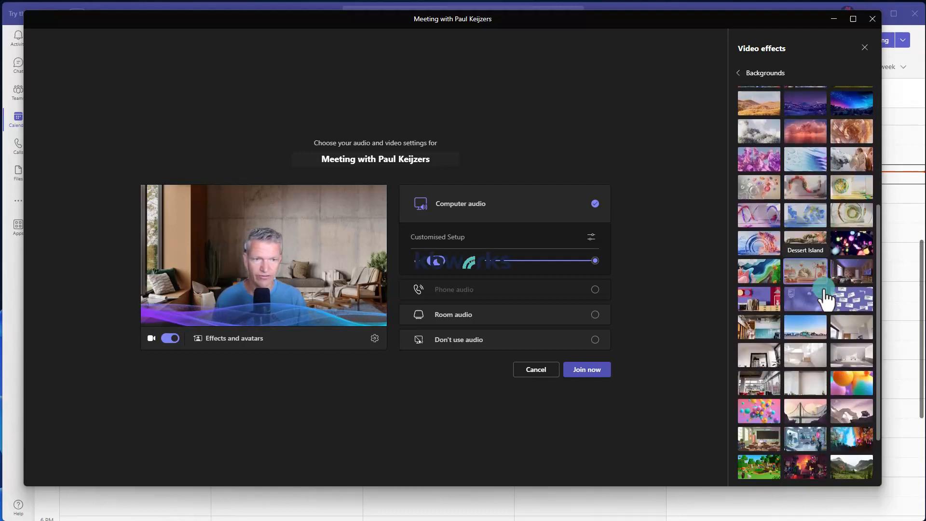
scroll(down, 3)
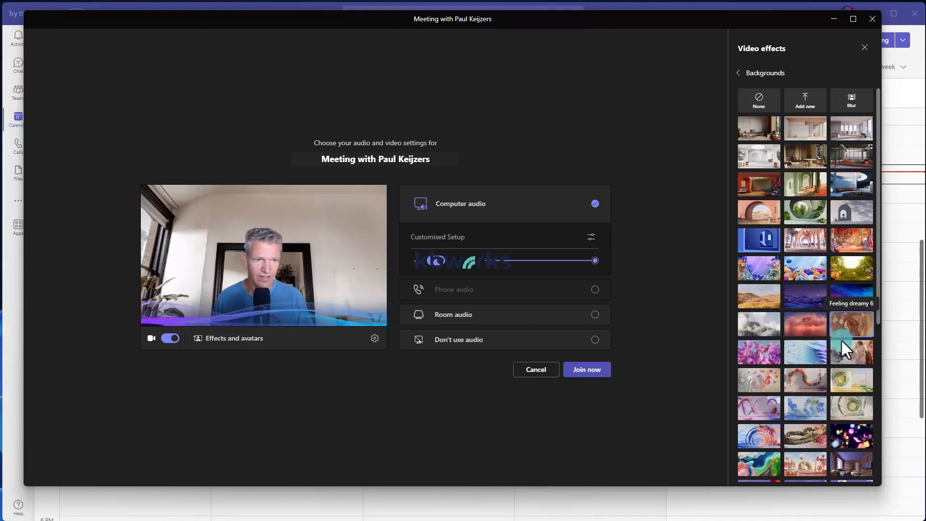
click(805, 407)
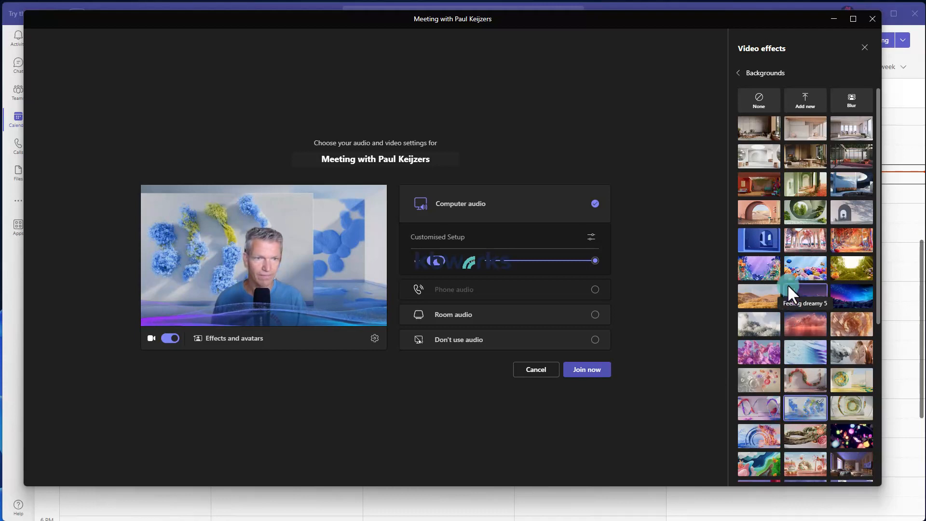
click(758, 128)
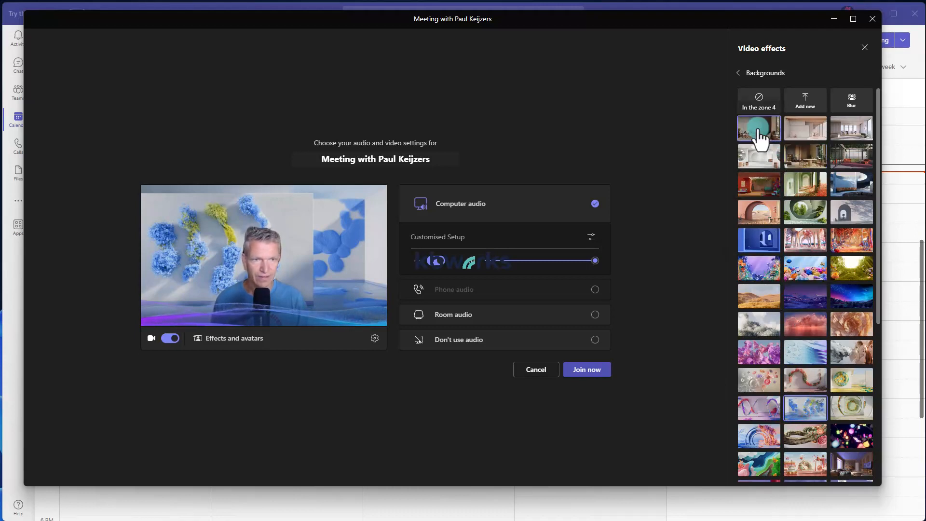
click(758, 128)
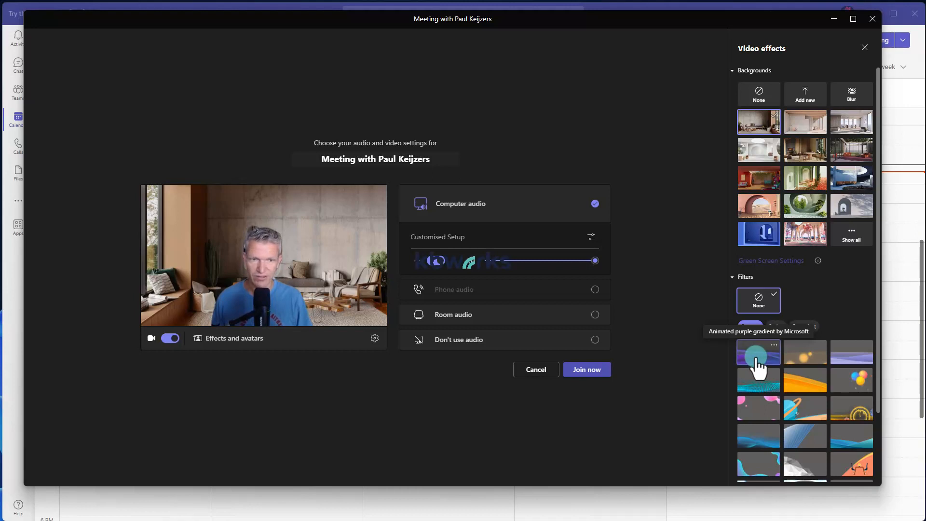
Try a confetti frame, then border the camera preview with the Q&A by Microsoft frame
click(758, 352)
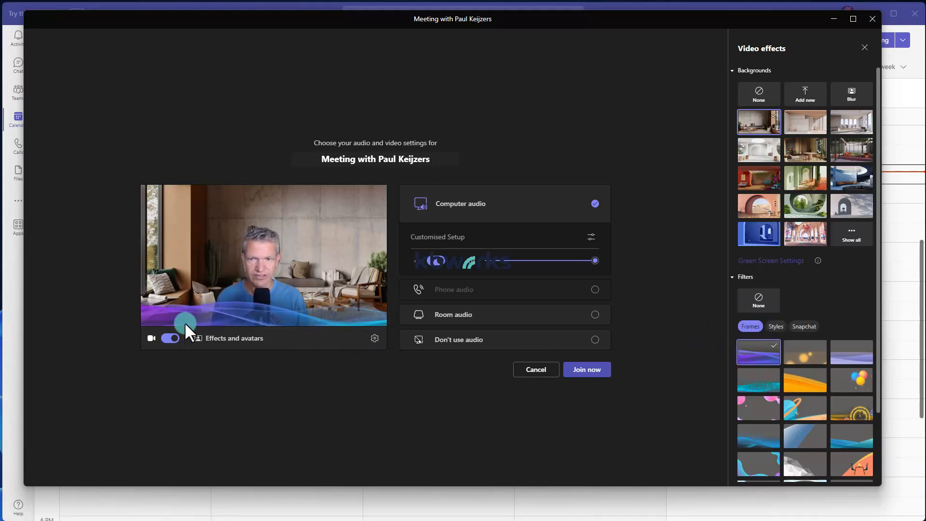
mouse_move(287, 328)
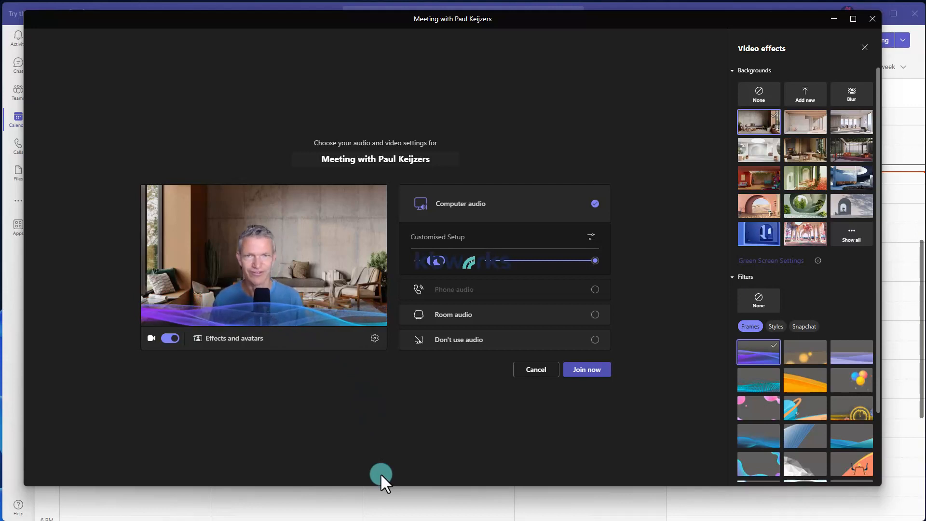
mouse_move(661, 425)
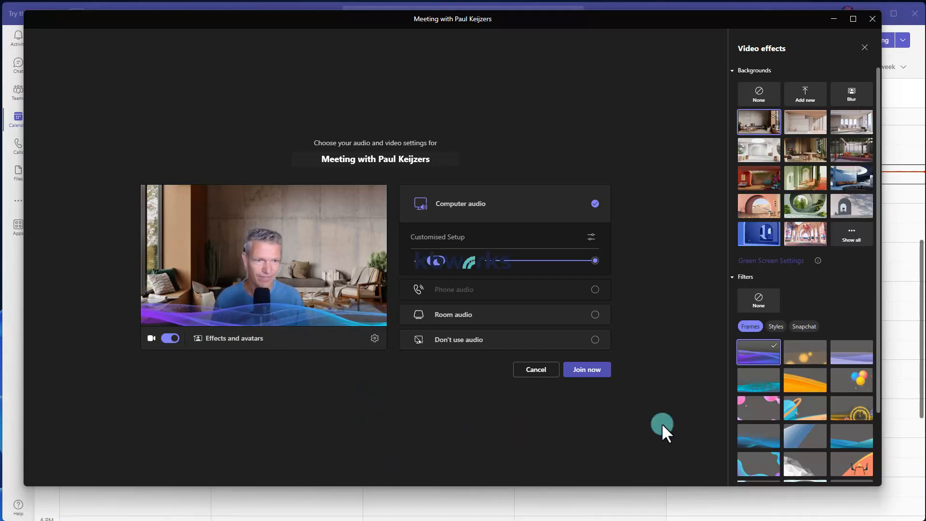
scroll(down, 3)
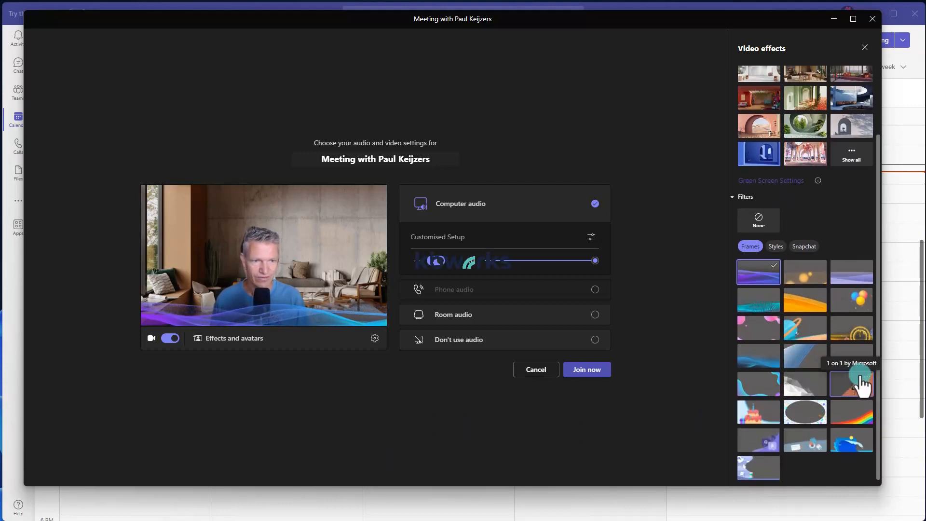
click(804, 412)
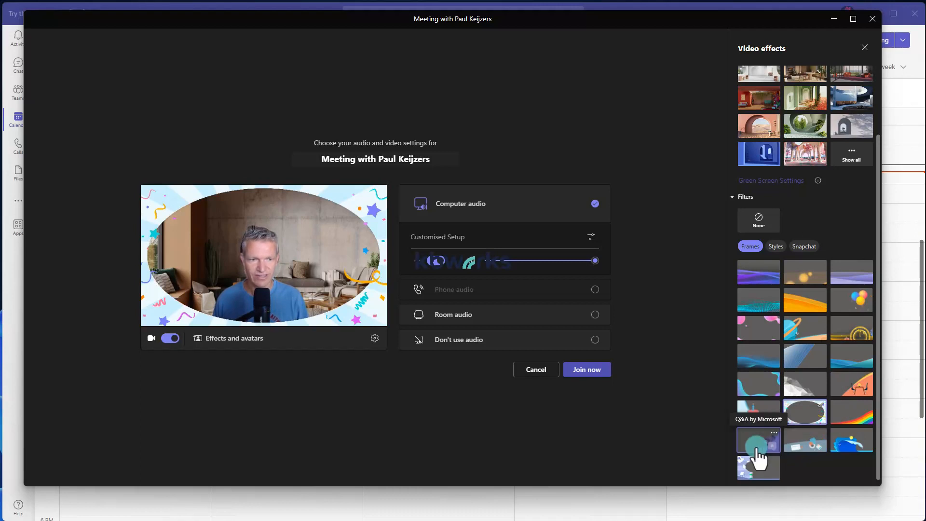
click(758, 439)
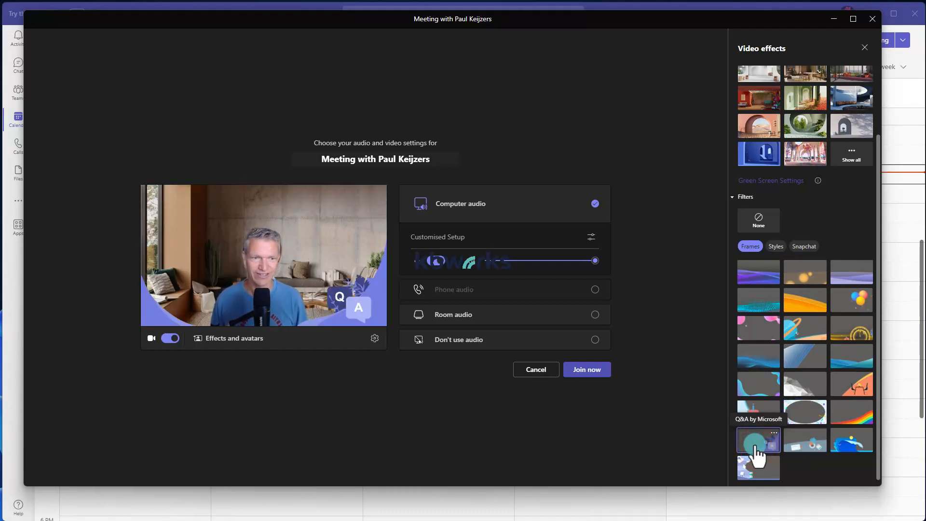
mouse_move(785, 437)
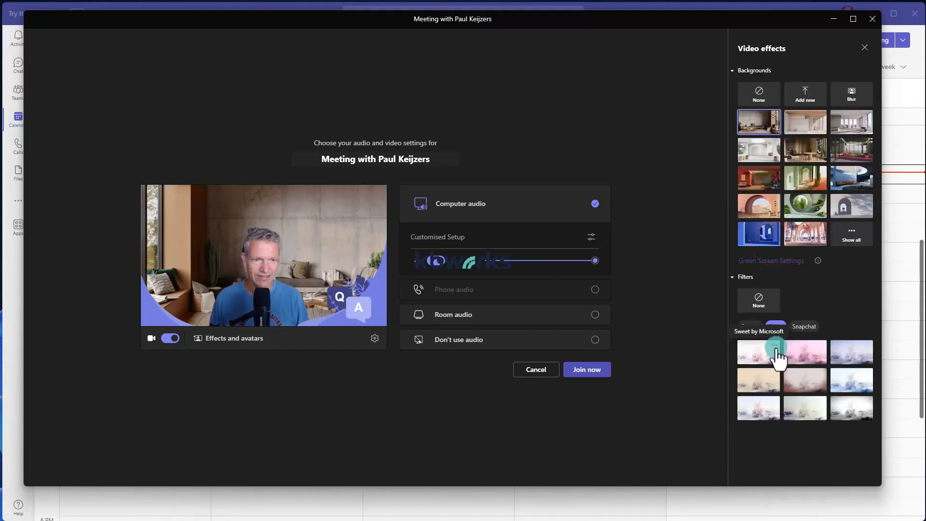
Try the Sweet and Pink by Microsoft colour filters on the camera preview
click(804, 352)
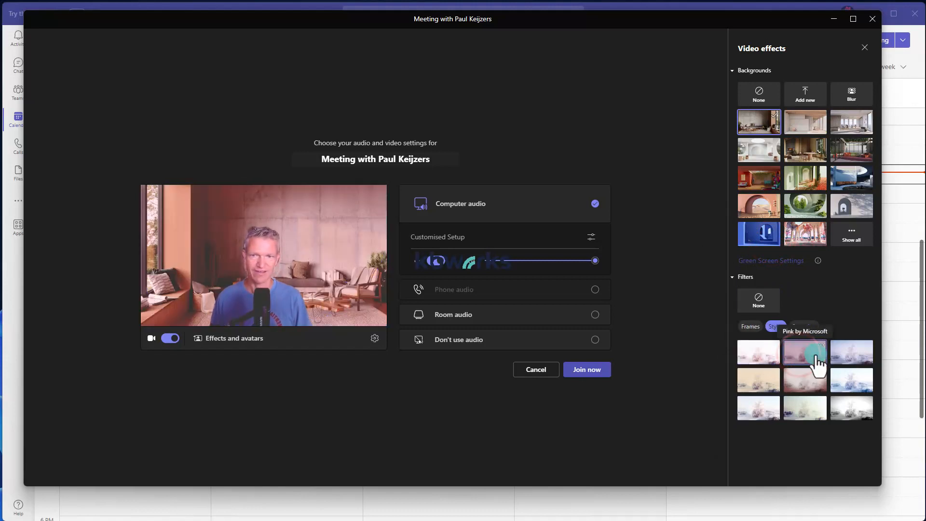
click(852, 351)
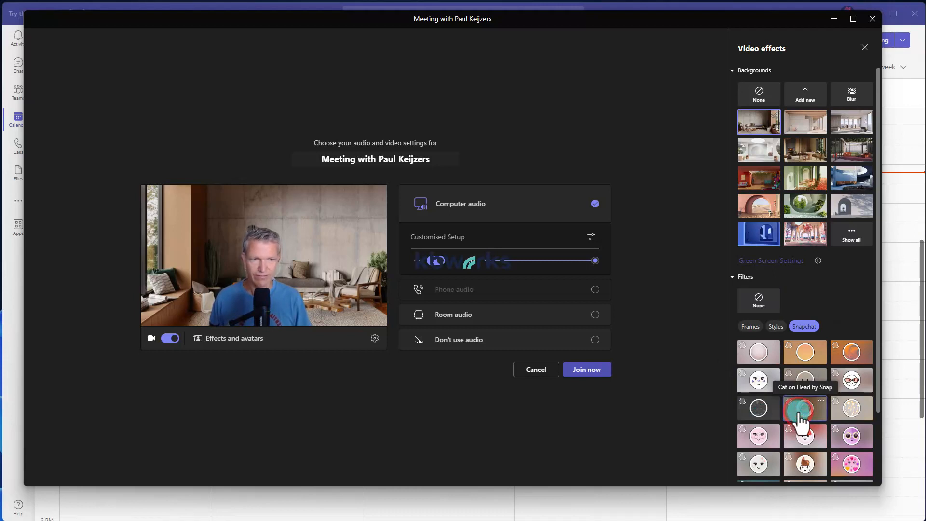
Try a Snapchat animal lens on the preview, then set Filters back to None
click(805, 408)
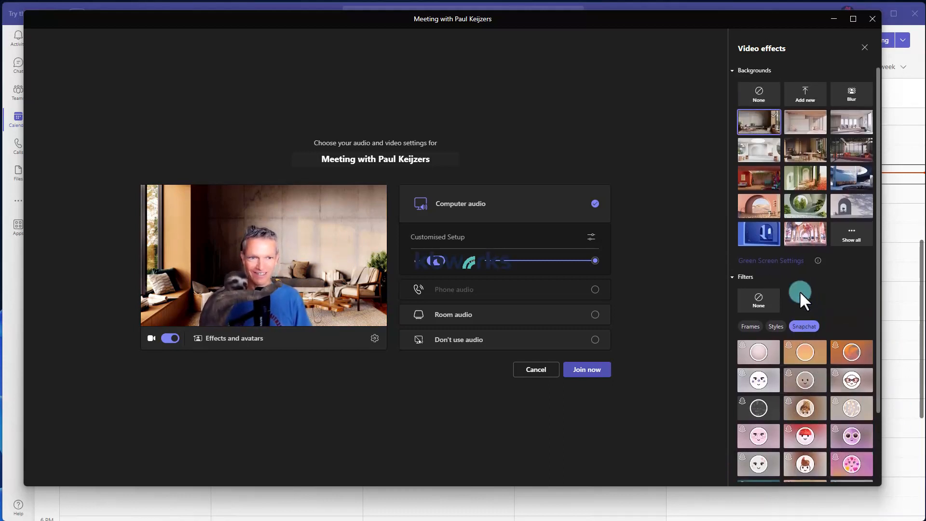
click(758, 299)
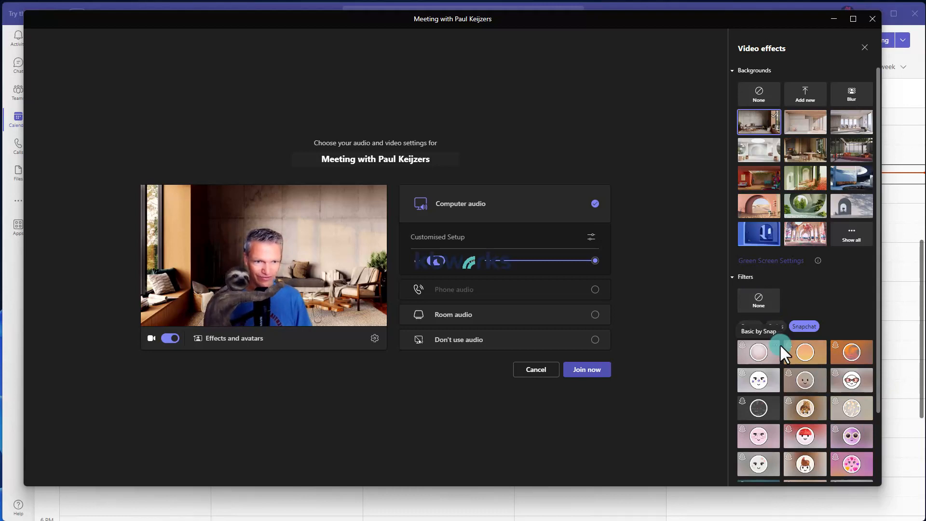
click(758, 300)
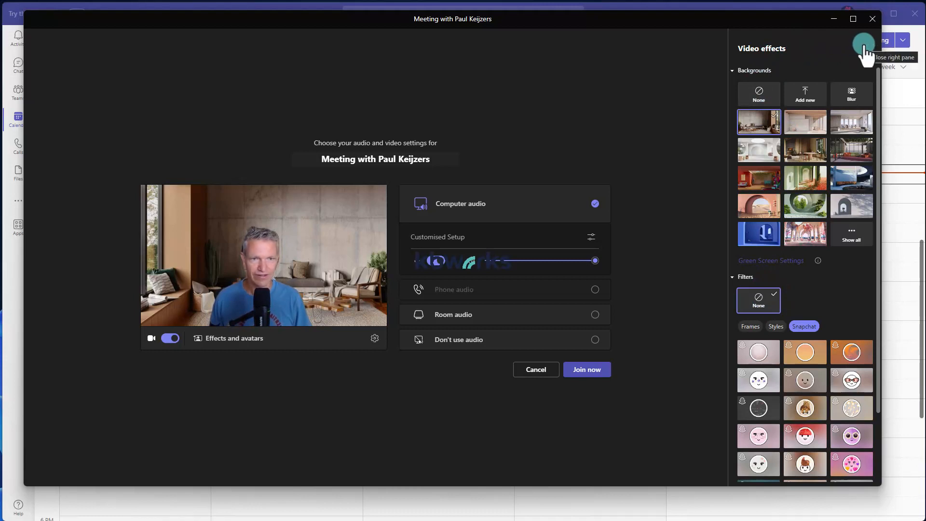
Close the video effects pane and show the Avatars tab, which requires the camera off
click(862, 45)
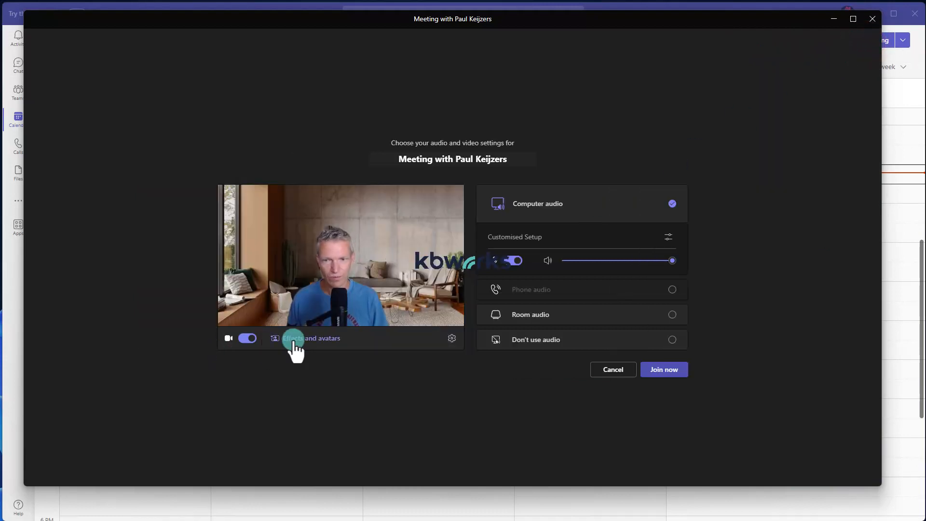
click(293, 337)
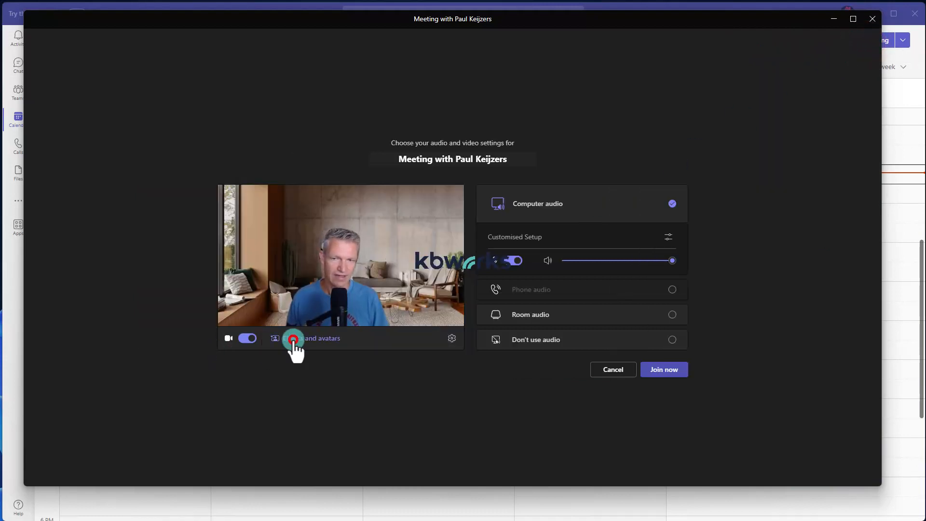
click(293, 337)
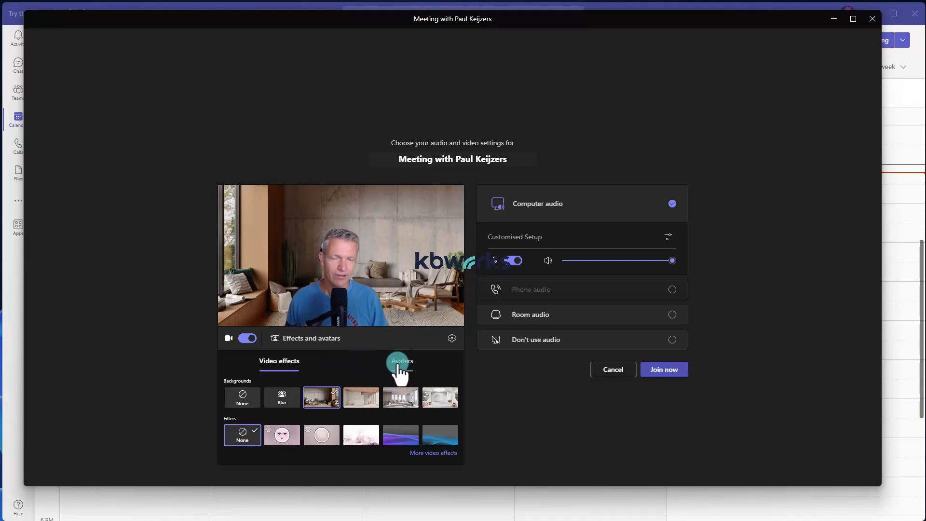
click(401, 361)
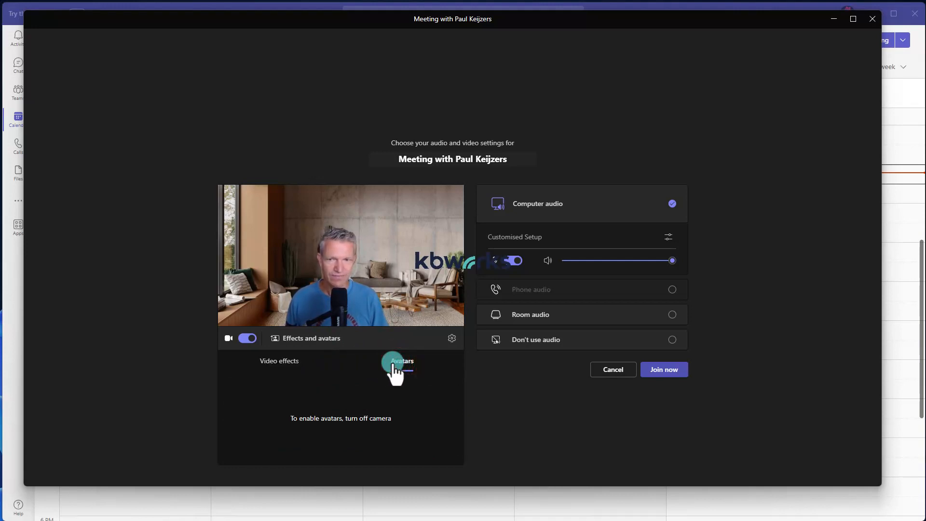
click(401, 360)
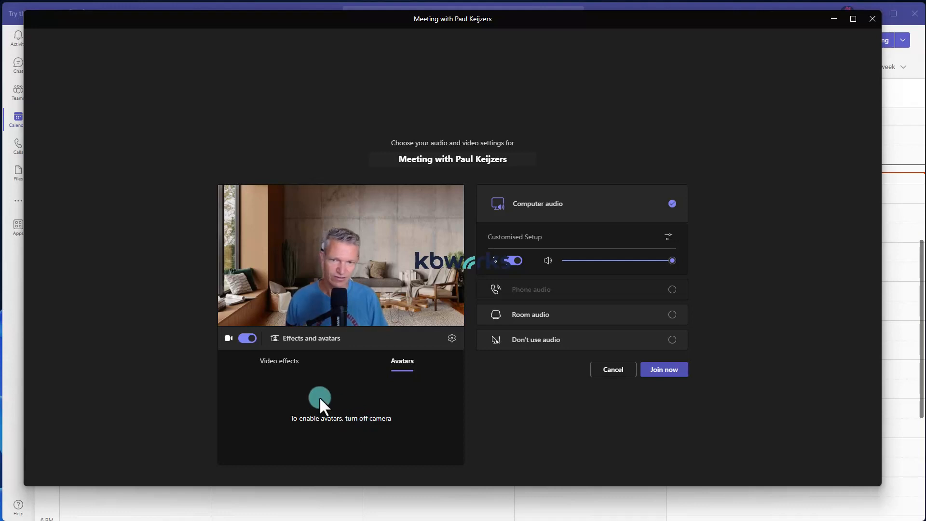
mouse_move(228, 338)
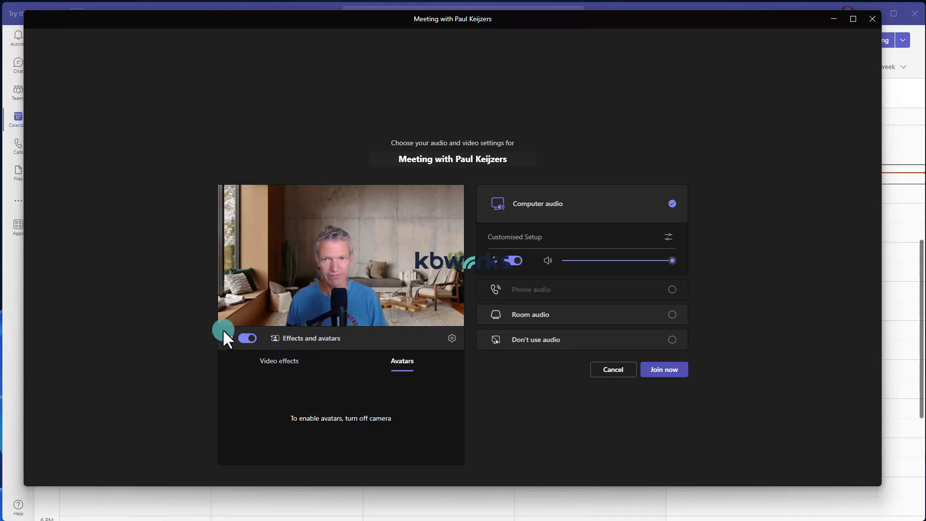
Switch the camera off, choose the bearded avatar for the preview, and start creating another avatar
click(246, 337)
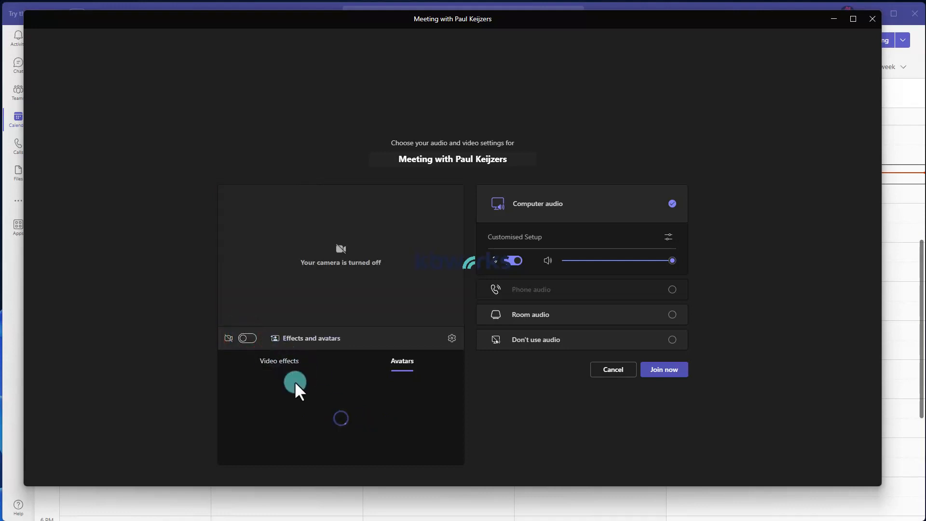
click(401, 361)
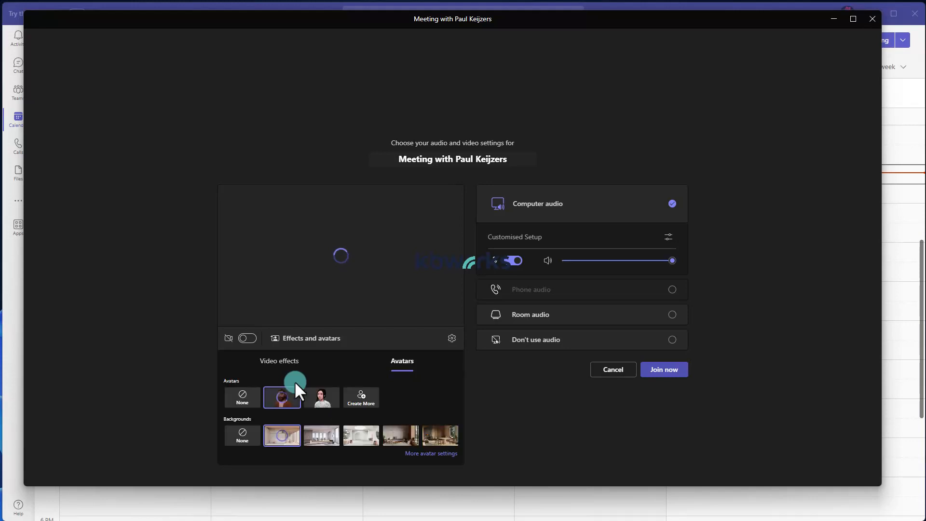
click(242, 396)
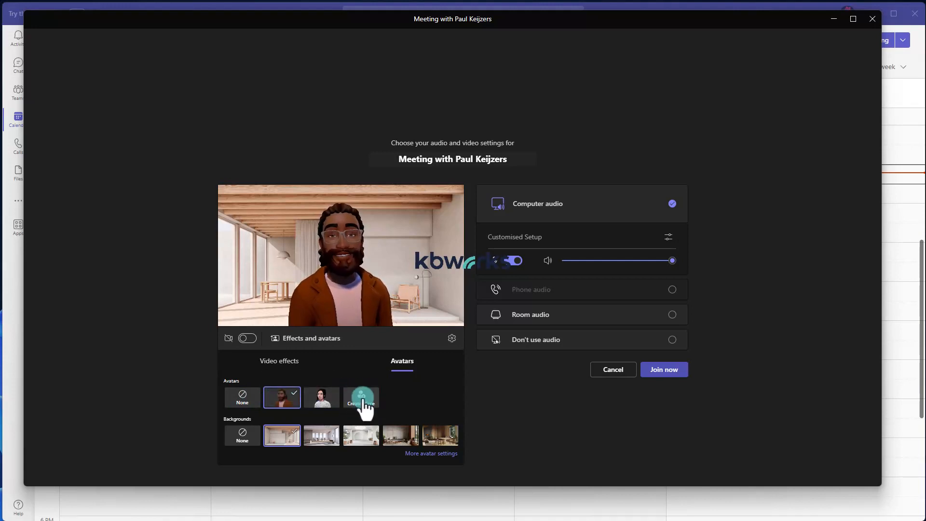
click(361, 396)
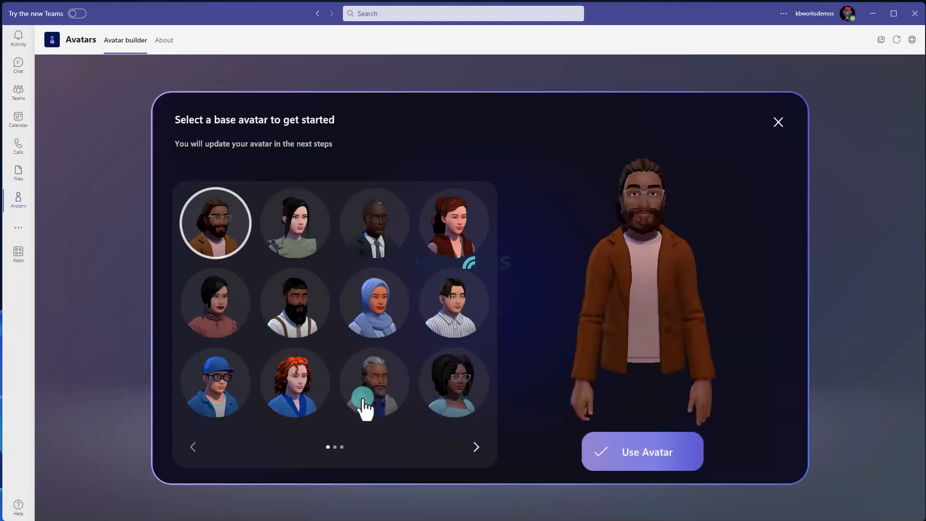
Pick the grey-haired base avatar, then dismiss the base avatar picker back to the Avatars page
click(295, 383)
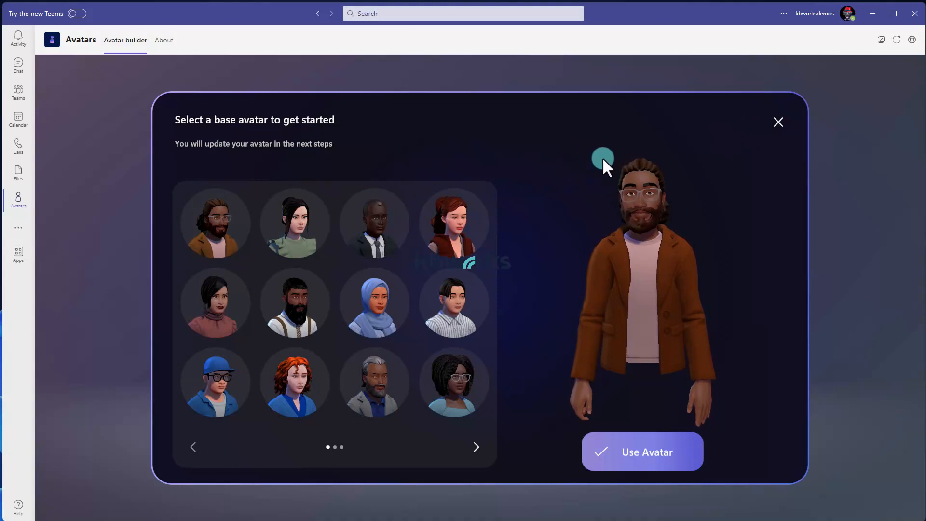
click(81, 39)
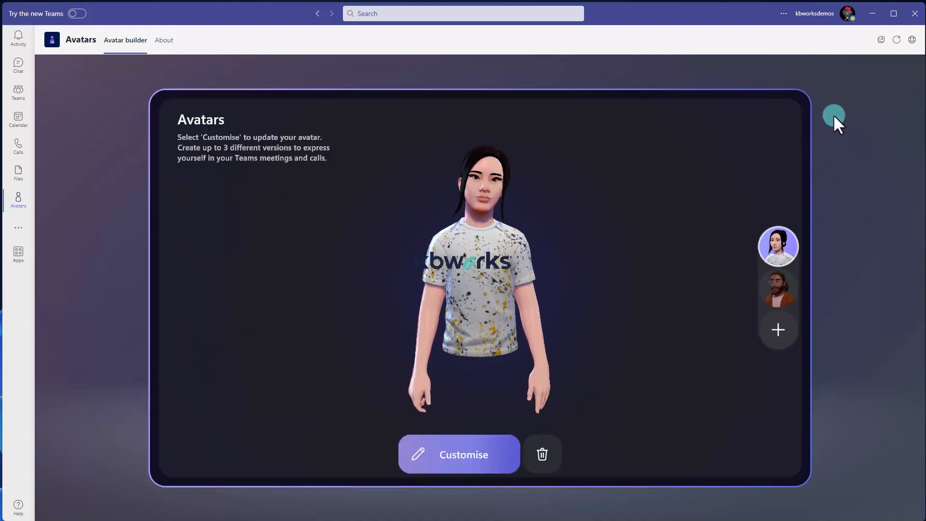
mouse_move(95, 107)
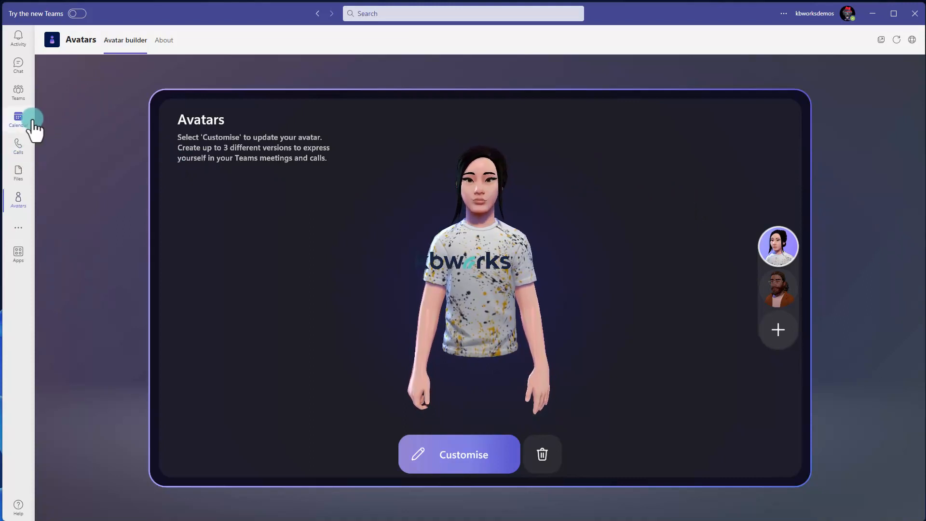
Start a Meet now meeting from Calendar and select the bearded avatar under Effects and avatars
click(19, 118)
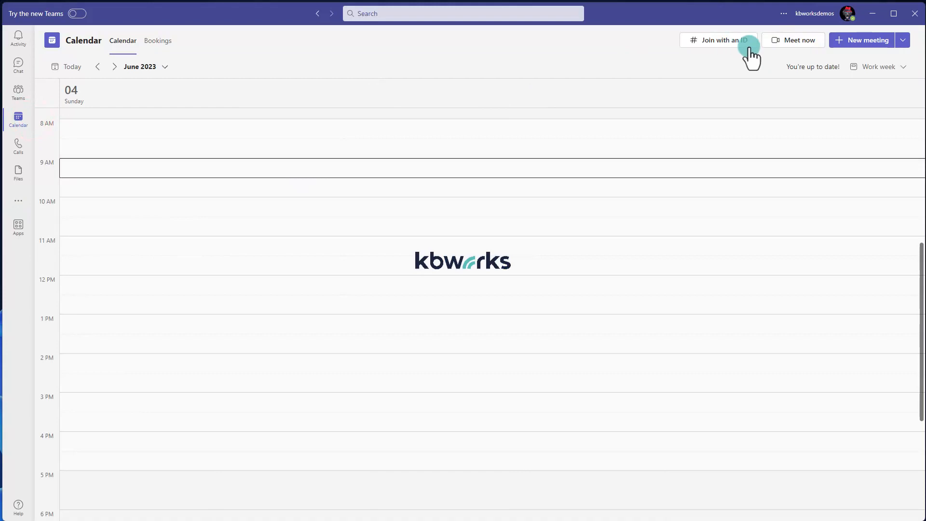
click(793, 40)
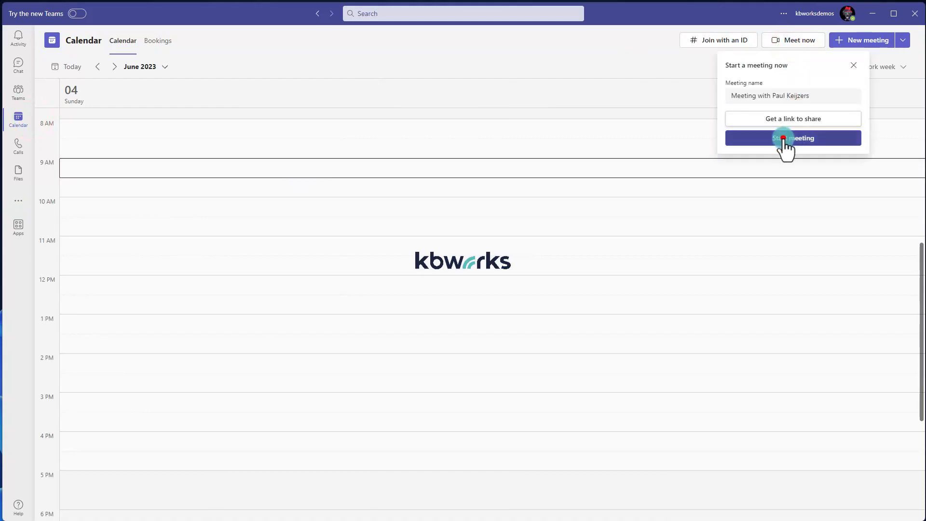
click(793, 138)
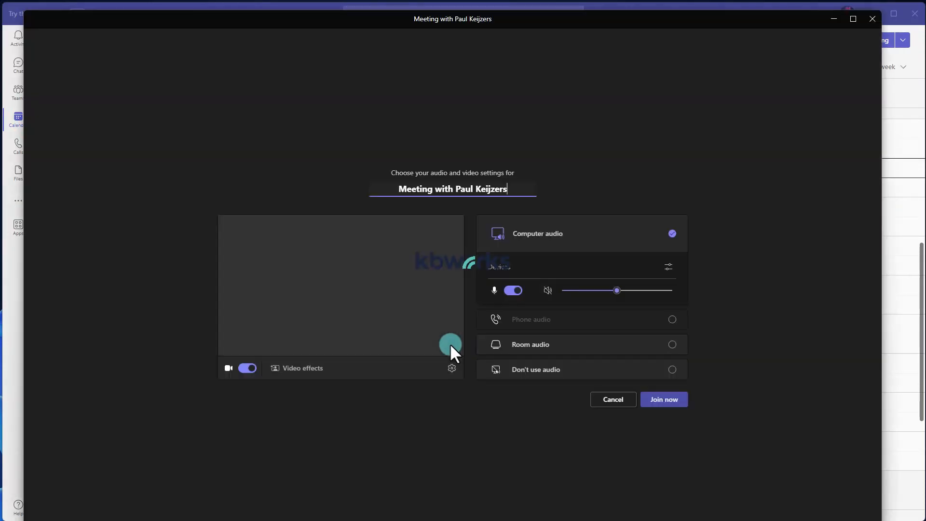
click(247, 367)
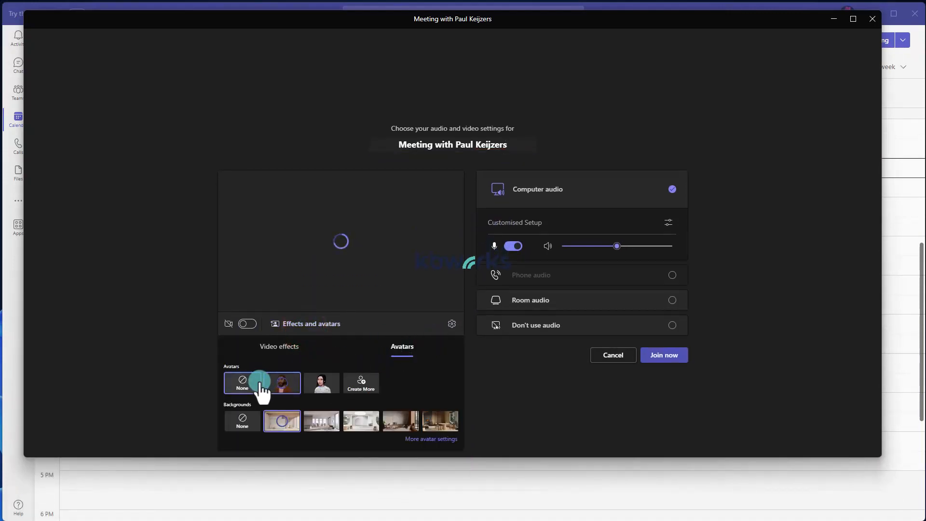
click(281, 383)
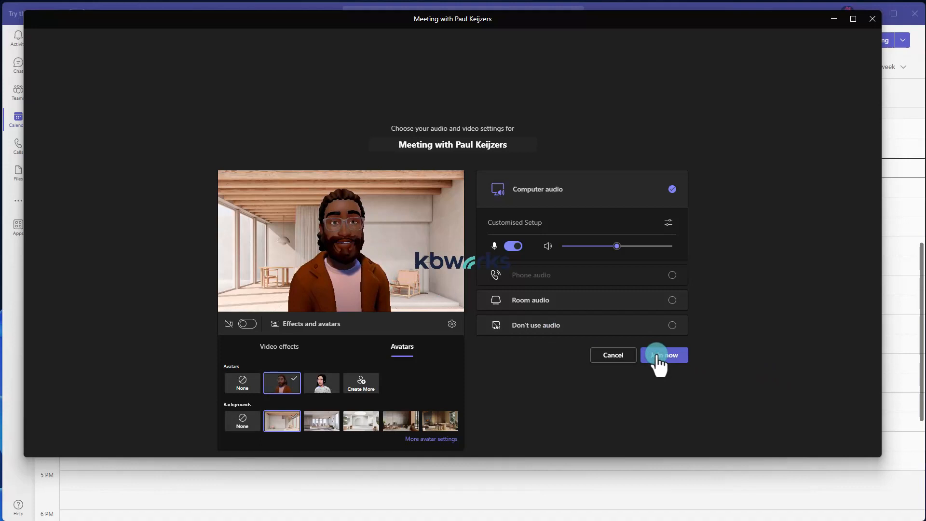
Join the meeting as the bearded avatar and bring up the in-meeting avatar settings from More
click(663, 354)
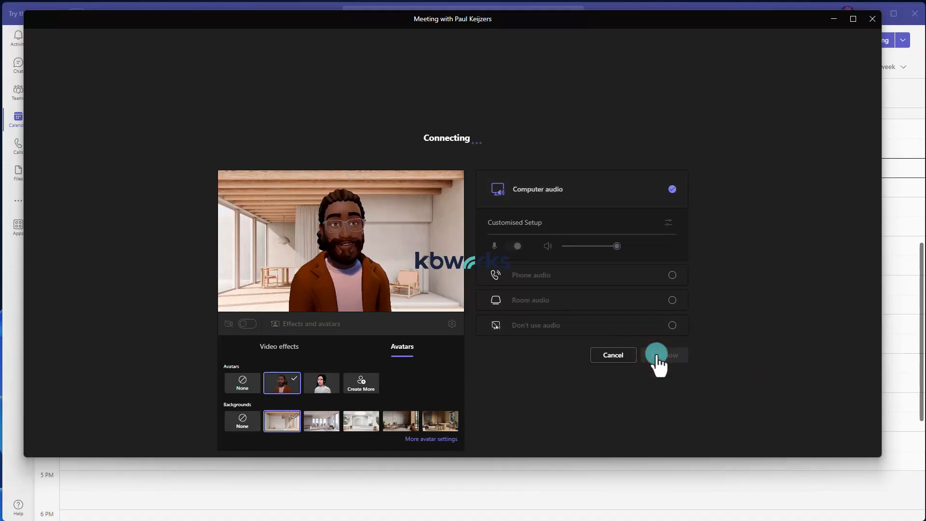
click(662, 355)
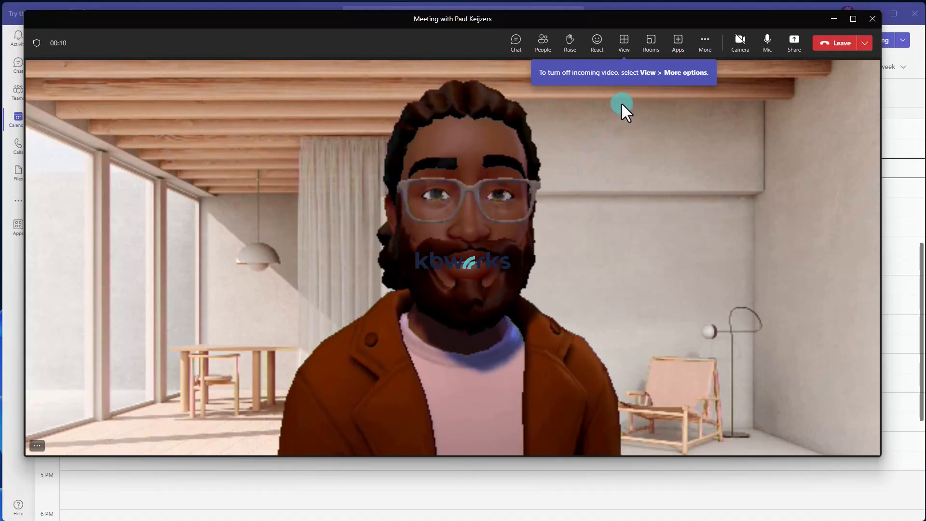
click(704, 43)
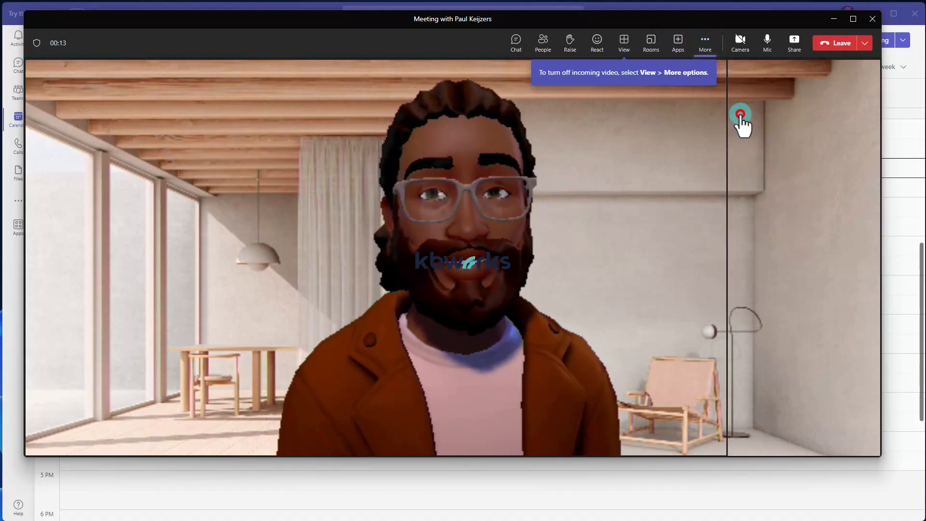
click(704, 43)
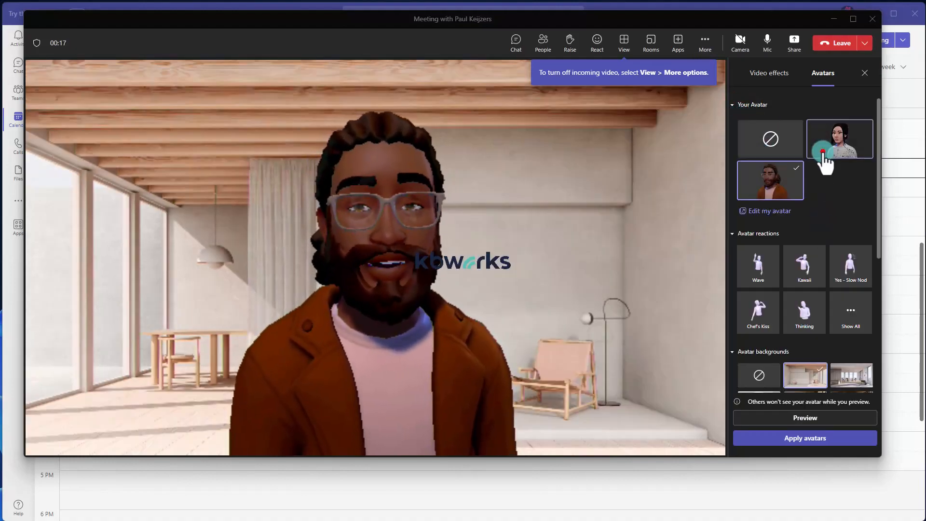
Swap to the paint-splatter-shirt avatar, trigger the Wave reaction, and show all reactions
click(839, 139)
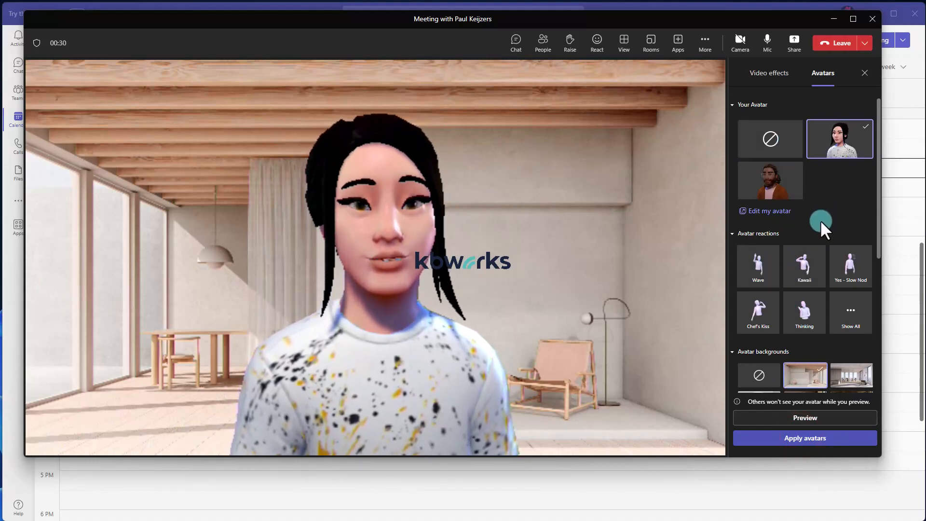
click(759, 267)
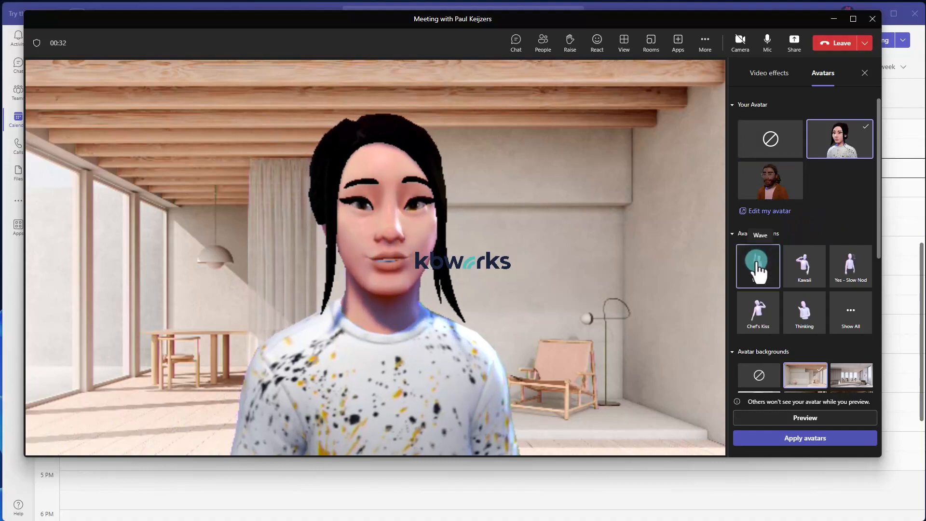
click(758, 267)
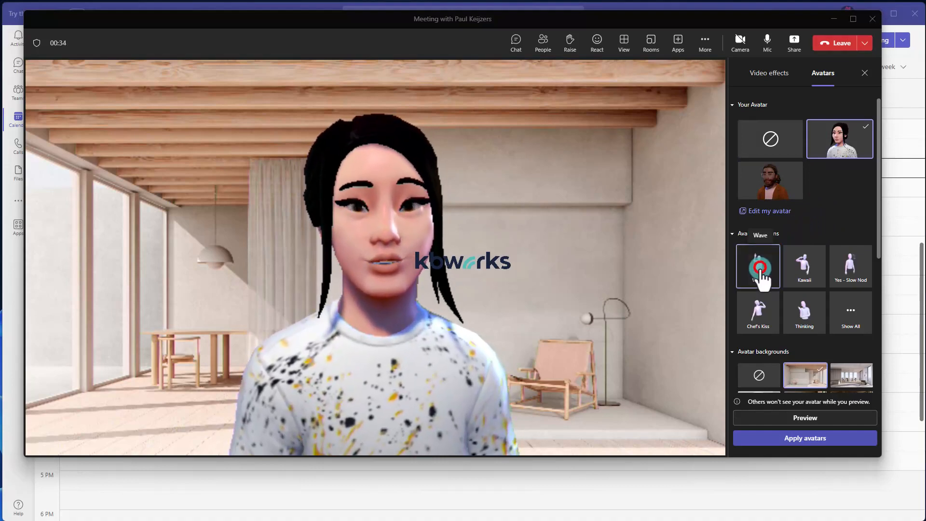
click(758, 266)
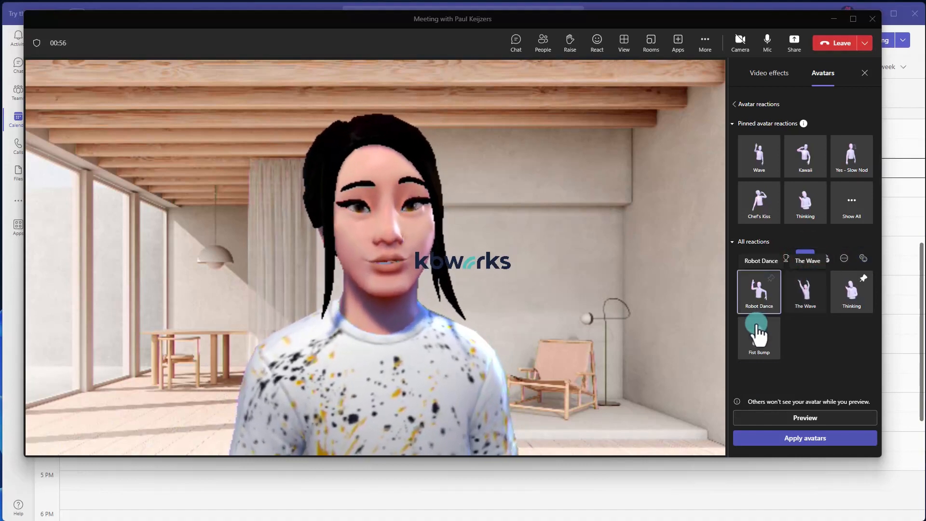
Trigger a reaction from All reactions, switch to Celebrations, and perform Kawaii and Tears of Joy
click(758, 337)
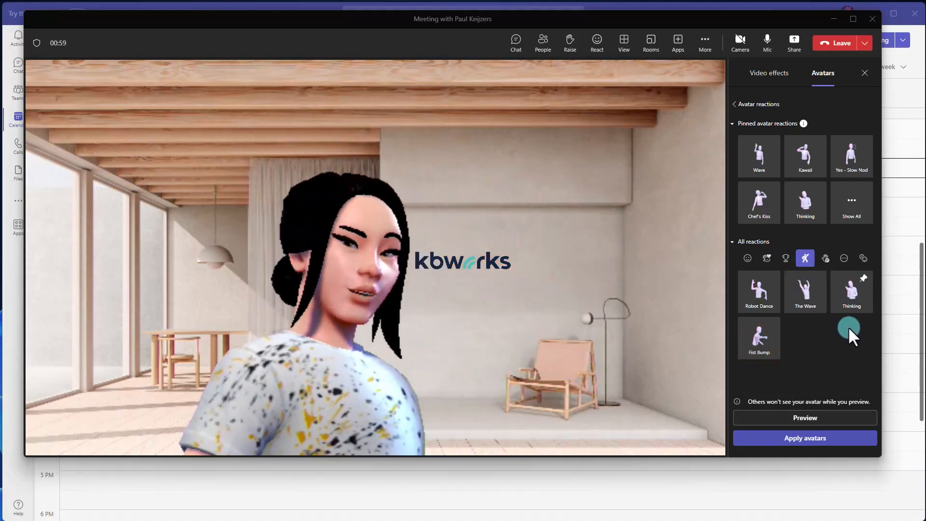
click(787, 258)
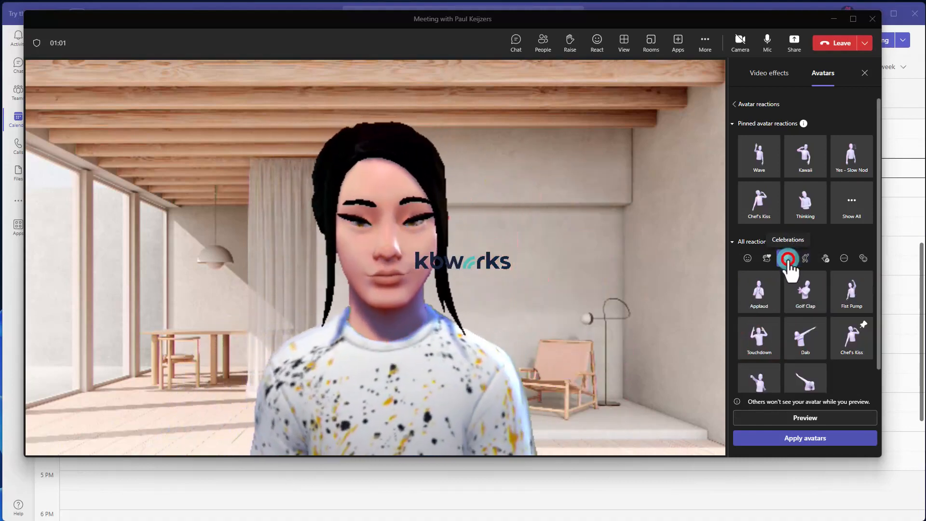
click(804, 338)
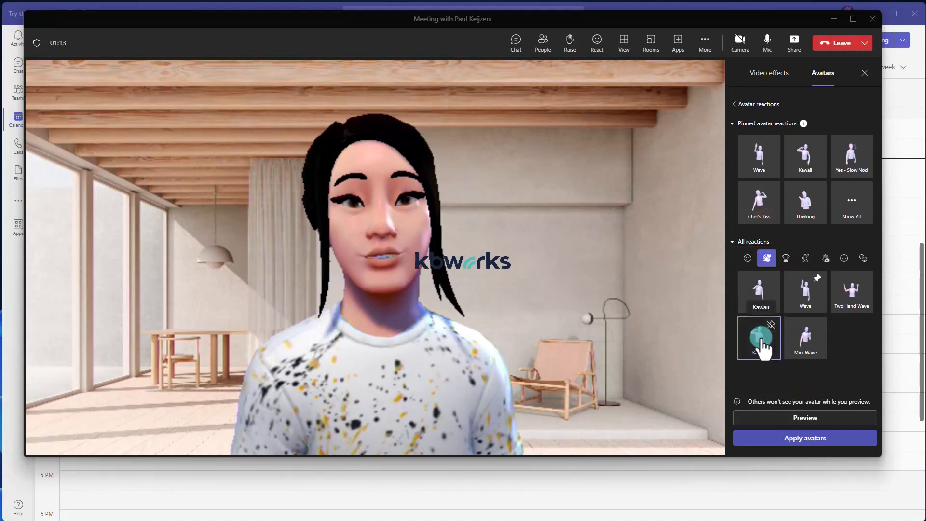
click(747, 258)
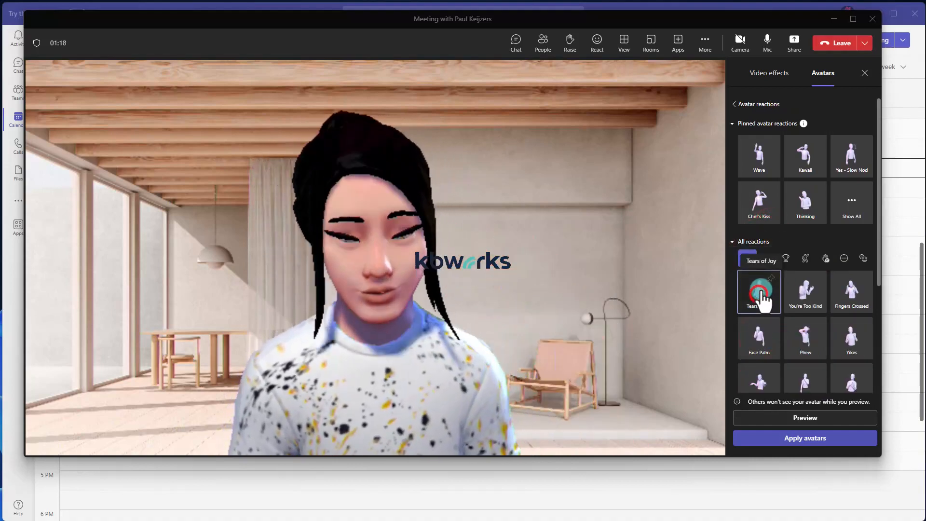
click(759, 292)
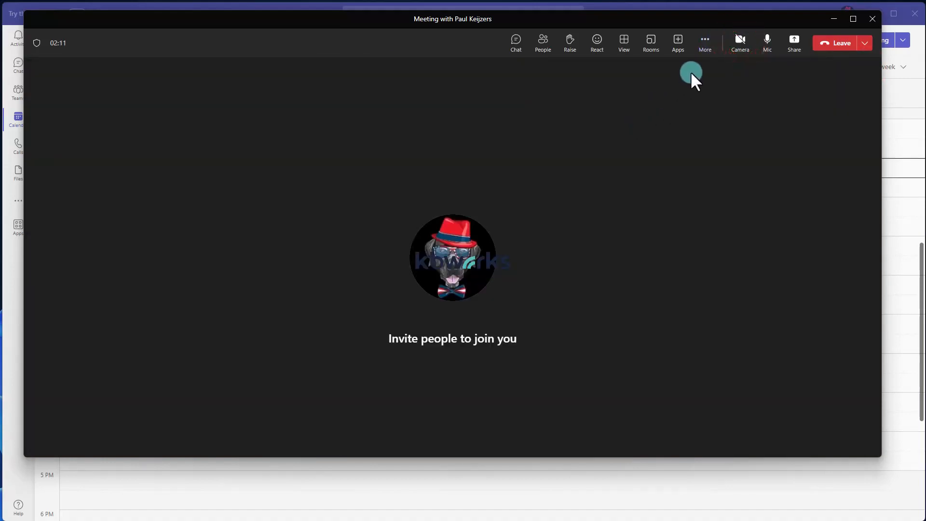
mouse_move(573, 262)
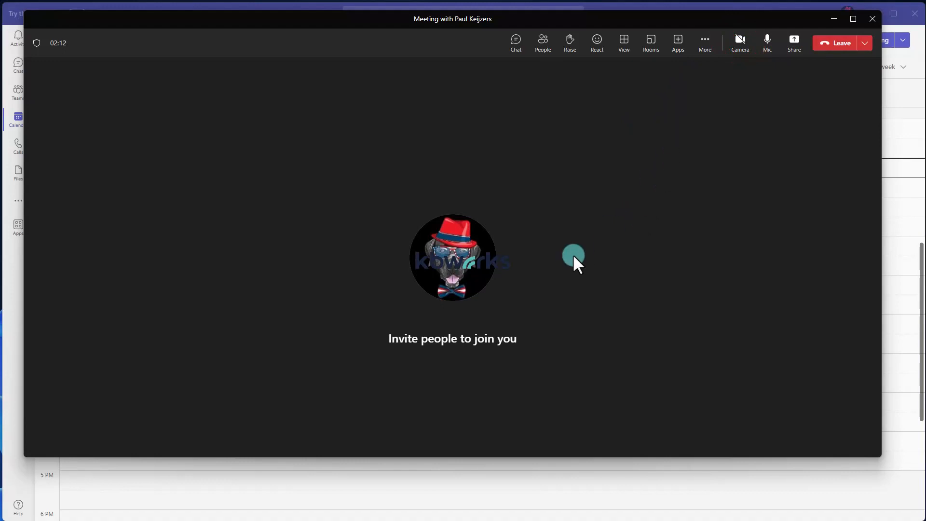